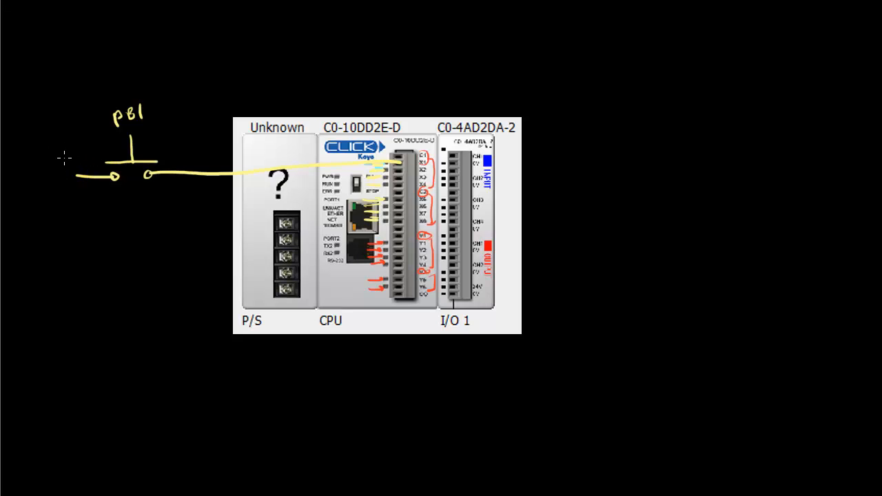
- Draw the 24V supply line to the pushbutton, then a limit switch and relay contact wired to CPU inputs
{"action": "left_click_drag", "start_coordinate": [69, 158], "coordinate": [79, 231]}
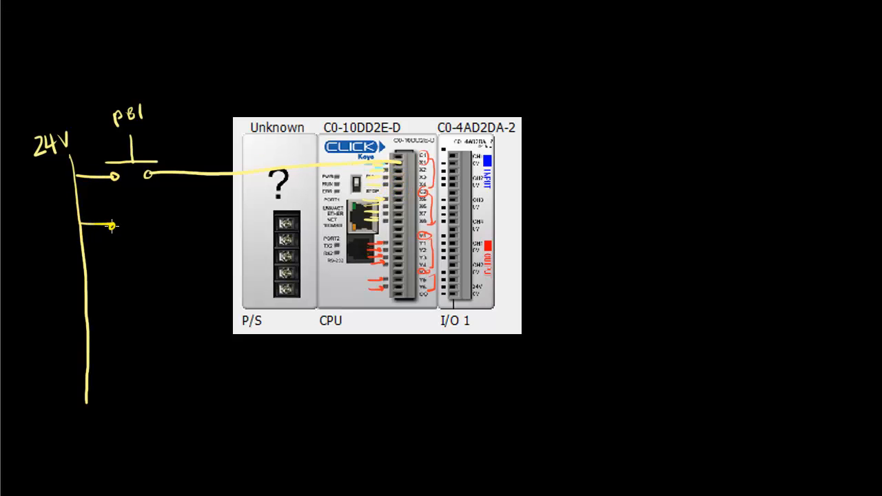
{"action": "left_click_drag", "start_coordinate": [107, 227], "coordinate": [154, 237]}
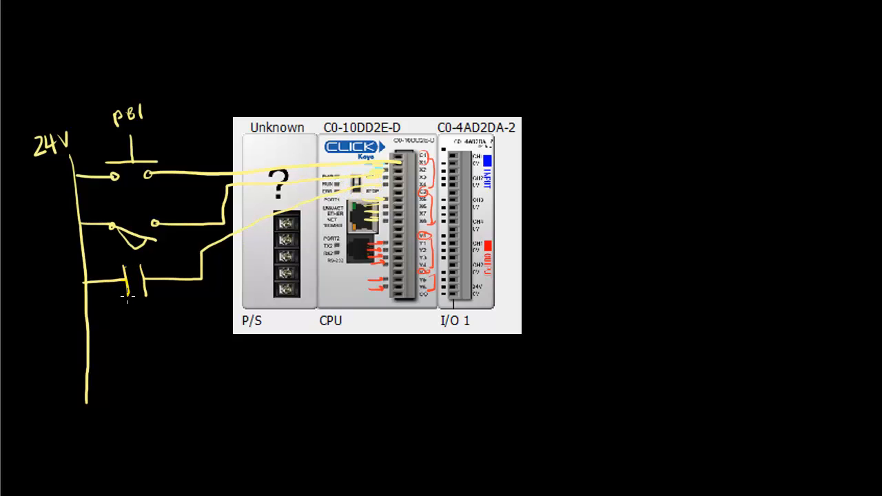
{"action": "left_click_drag", "start_coordinate": [140, 265], "coordinate": [140, 292]}
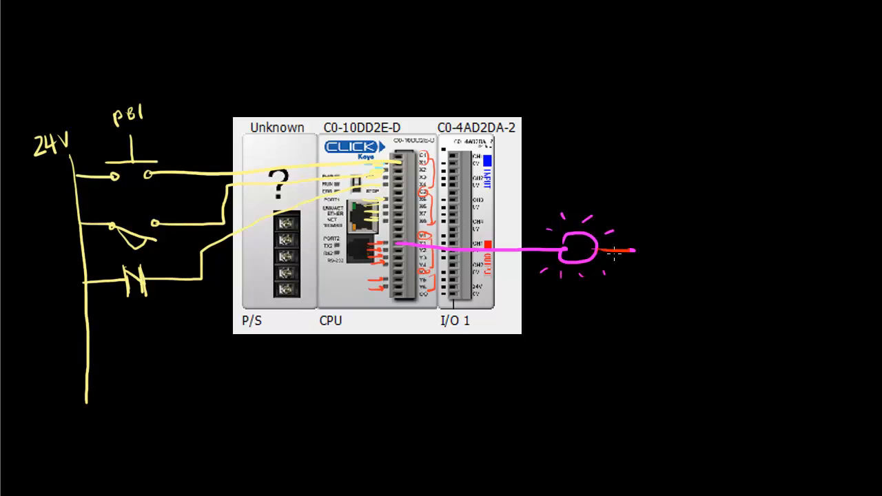
- Draw a solenoid load from an output terminal down to the common ground rail
{"action": "left_click_drag", "start_coordinate": [627, 251], "coordinate": [641, 444]}
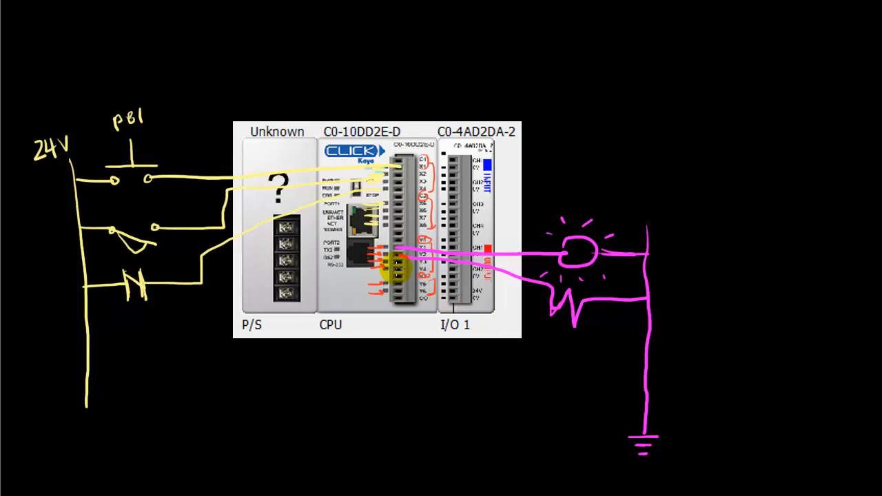
- Draw a wire from another output terminal to a coil symbol joined to the ground rail
{"action": "left_click_drag", "start_coordinate": [398, 259], "coordinate": [558, 379]}
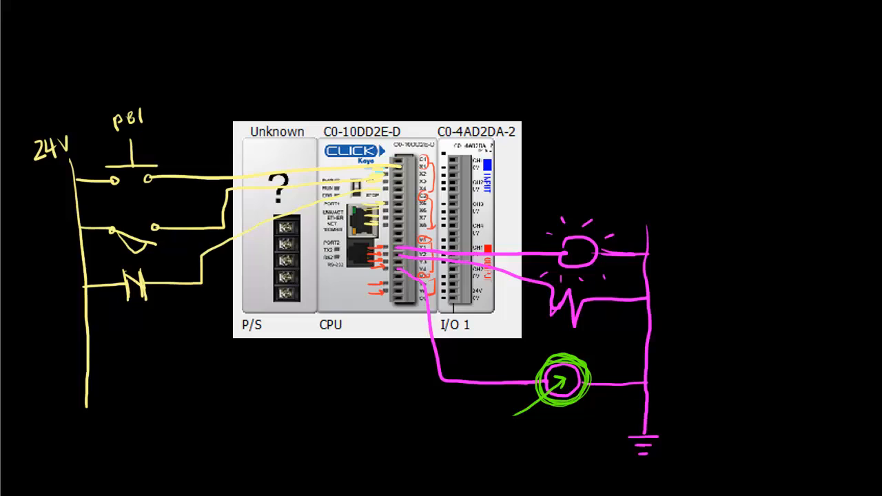